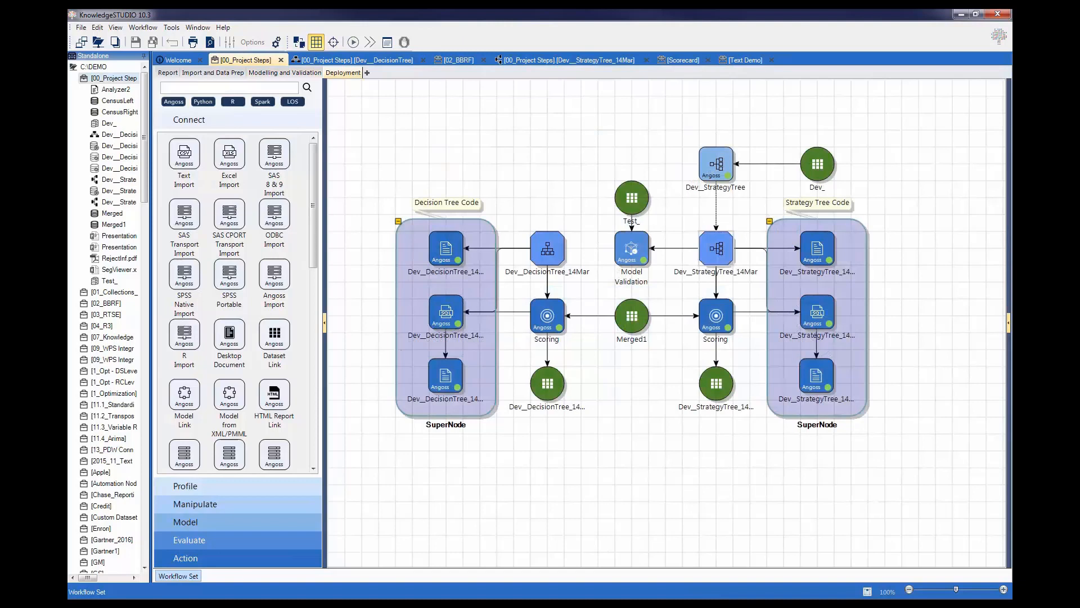
Preview the Dev__DecisionTree model, then show the 02_BBRF boosting, bagging and random forest workflow.
{"action": "left_click", "coordinate": [229, 335]}
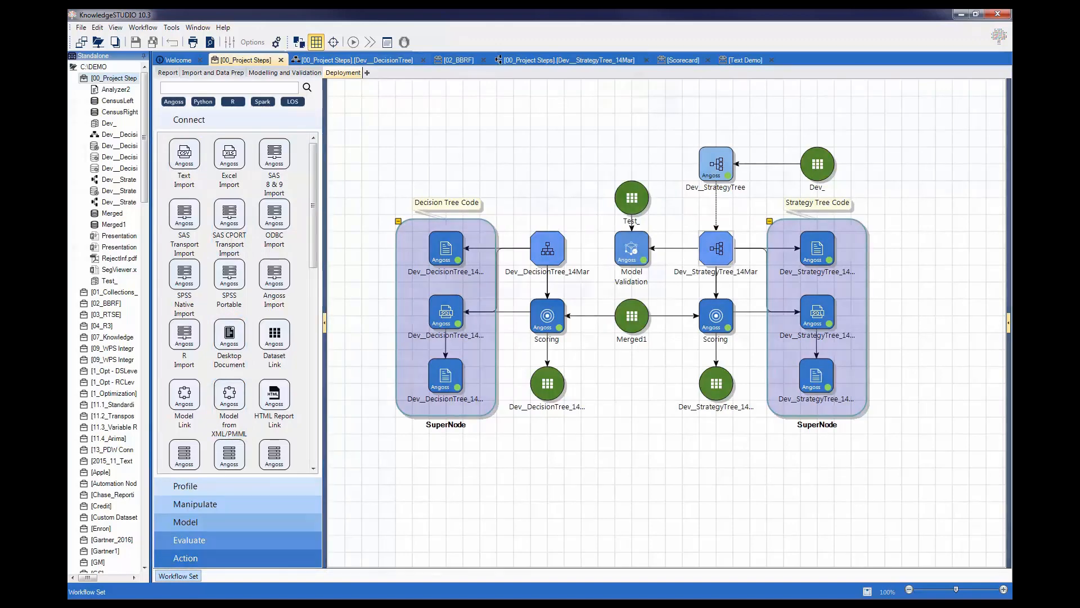
{"action": "left_click", "coordinate": [351, 60]}
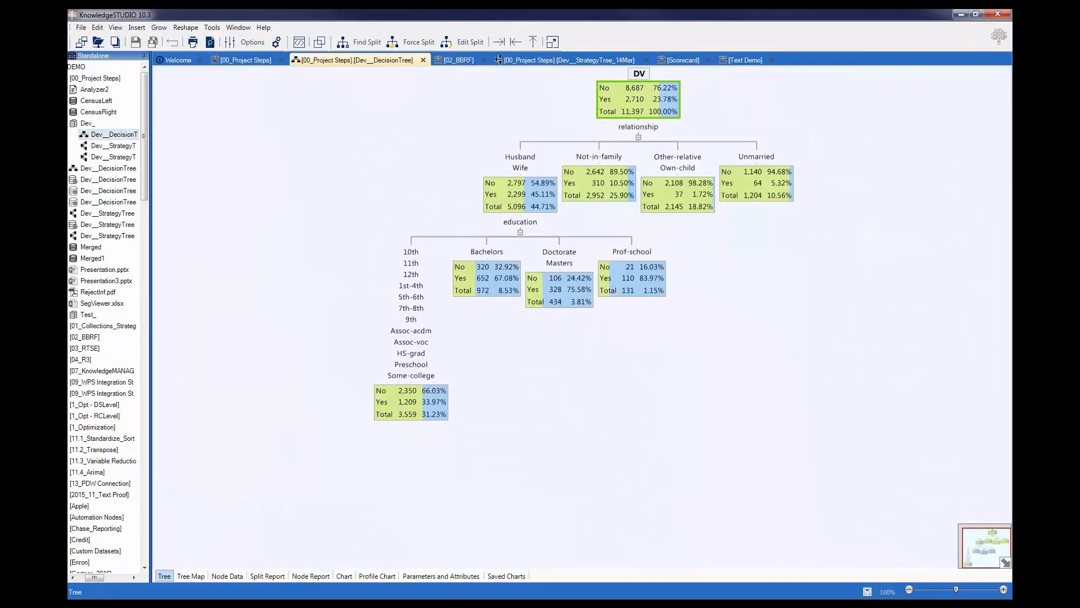
{"action": "left_click", "coordinate": [456, 61]}
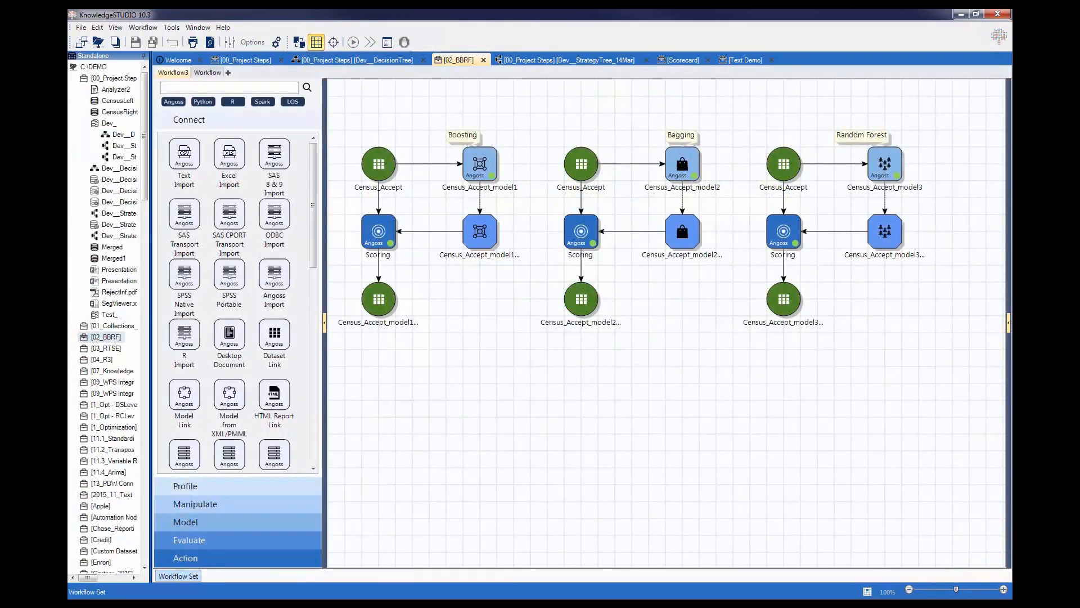
Switch back to the 00_Project Steps workflow with its modelling node palette listed.
{"action": "left_click", "coordinate": [562, 61]}
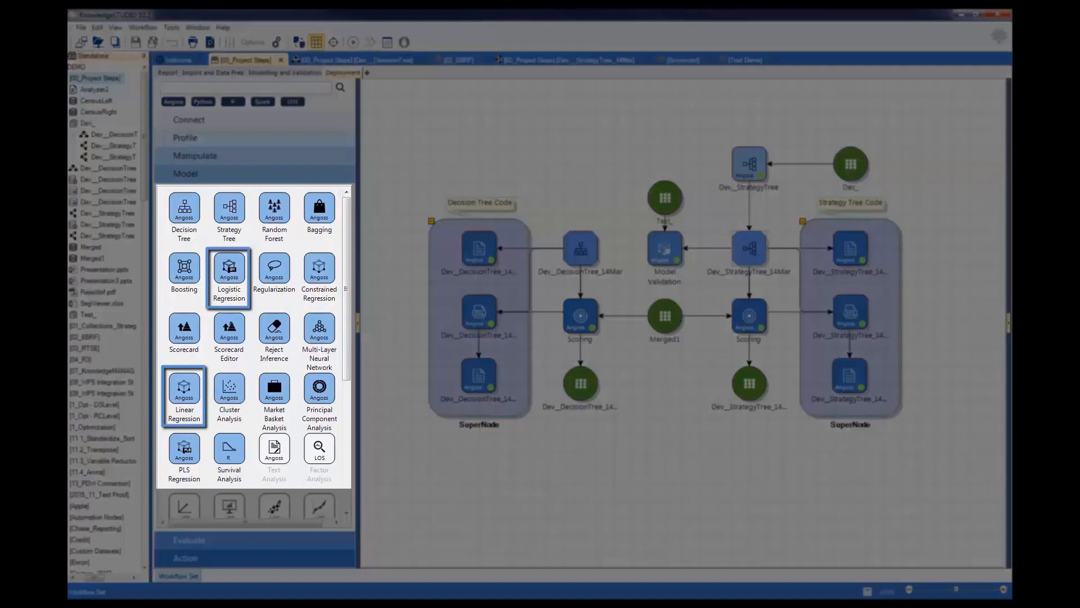
On the Scorecard workflow, open the PSI node's Population Stability Report (index 0.0044).
{"action": "left_click", "coordinate": [274, 270]}
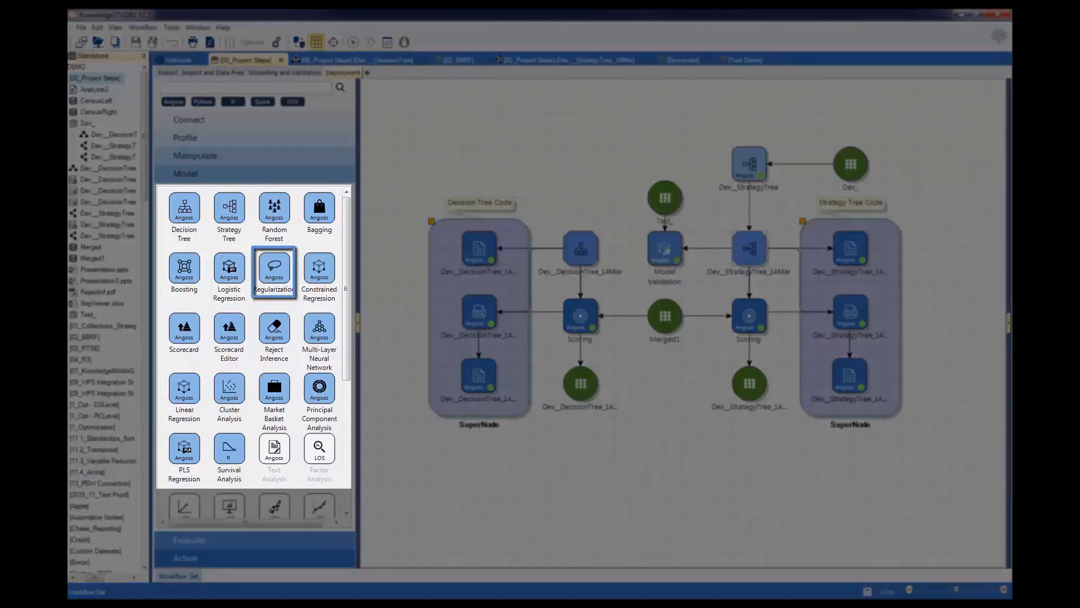
{"action": "left_click", "coordinate": [319, 327]}
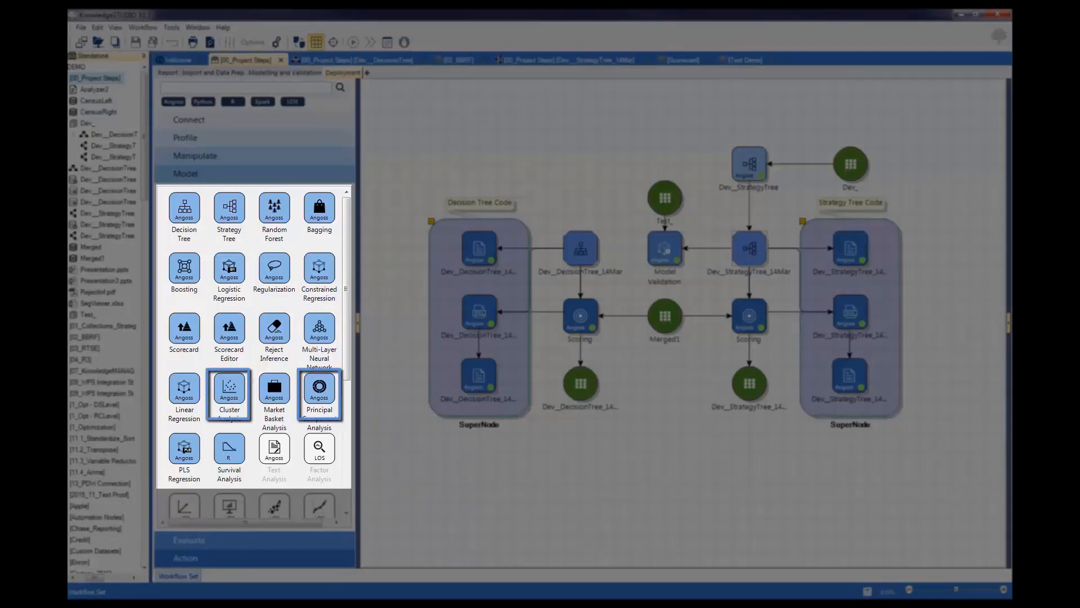
{"action": "left_click", "coordinate": [184, 450]}
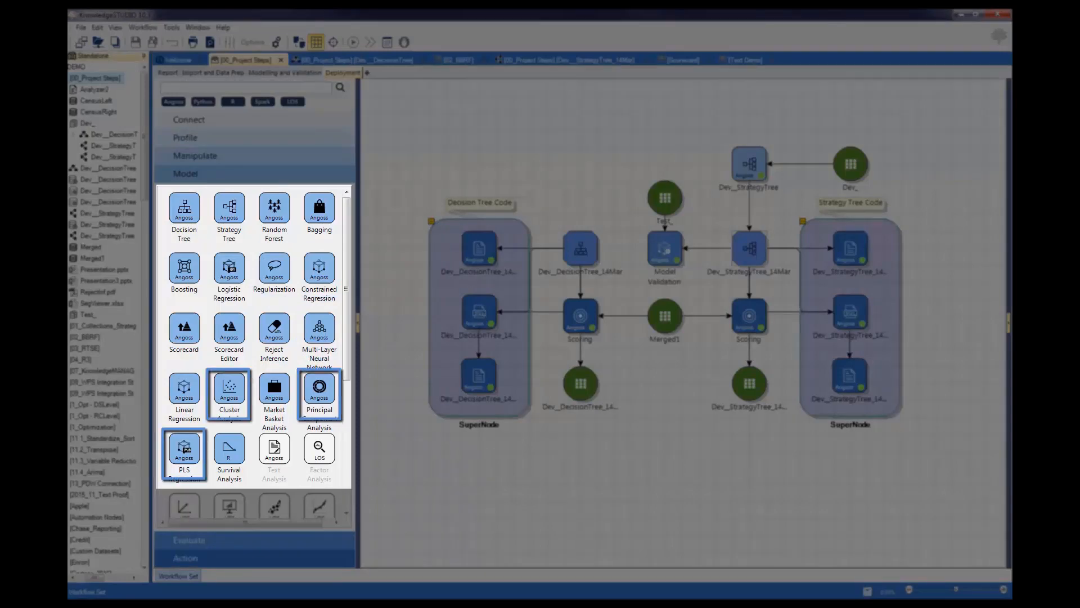
{"action": "left_click", "coordinate": [679, 59]}
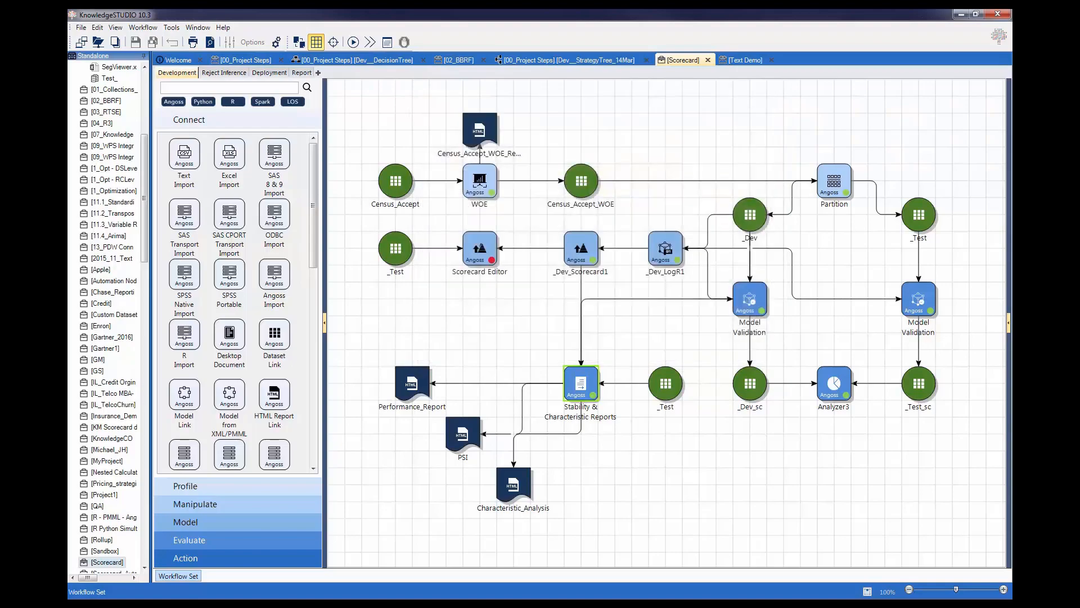
{"action": "double_click", "coordinate": [463, 431]}
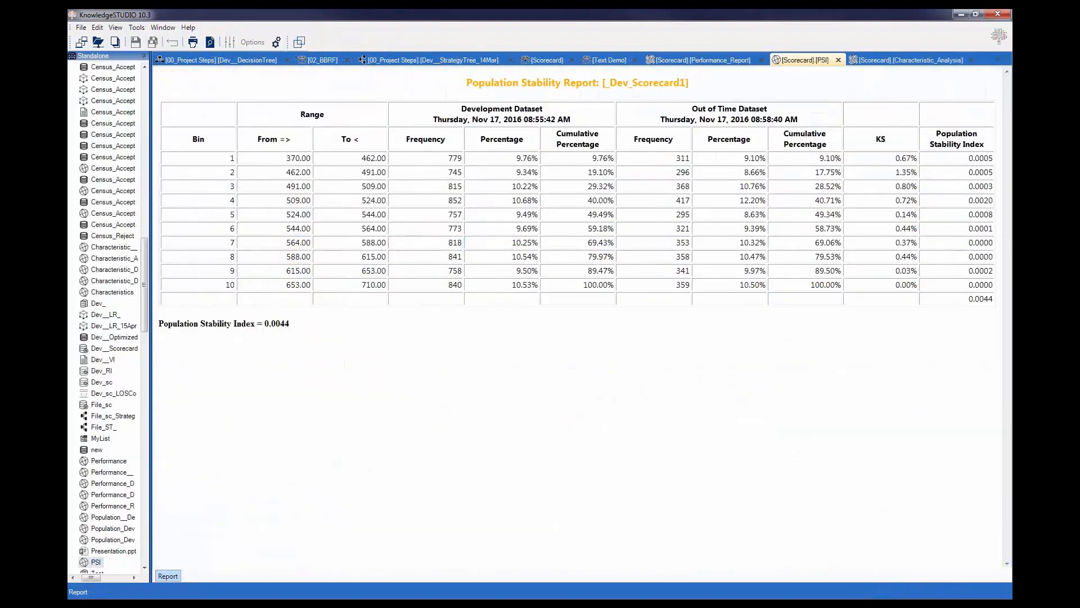
Show the Characteristic Analysis Report for _Dev_Scorecard1, relationship index 0.5972.
{"action": "left_click", "coordinate": [908, 61]}
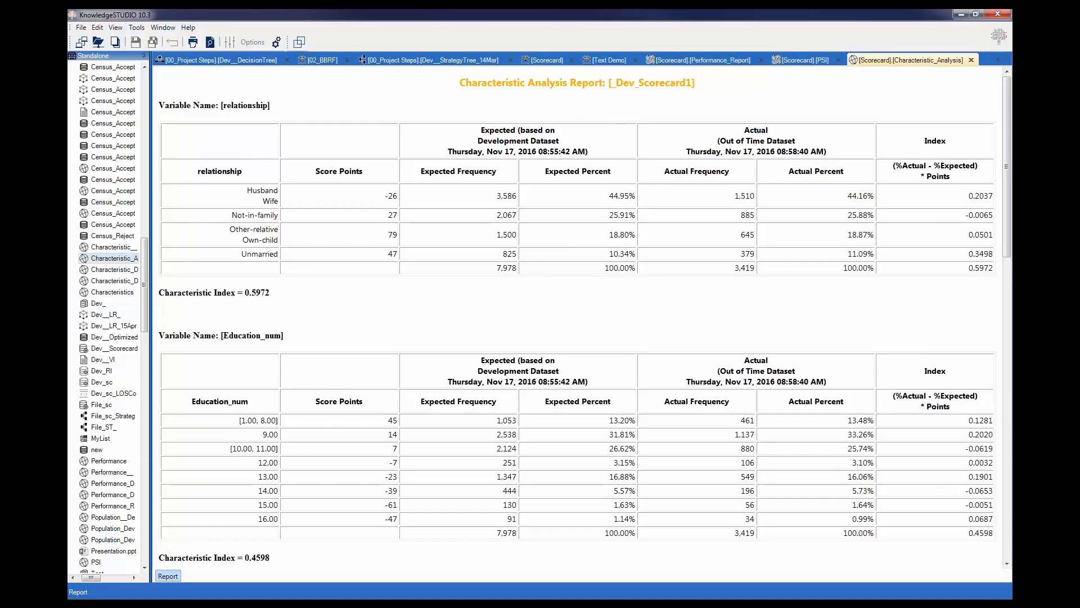
Review Text Demo's Tableau publishing, then show 00_Project Steps' Modelling and Validation sub-workflow.
{"action": "left_click", "coordinate": [603, 60]}
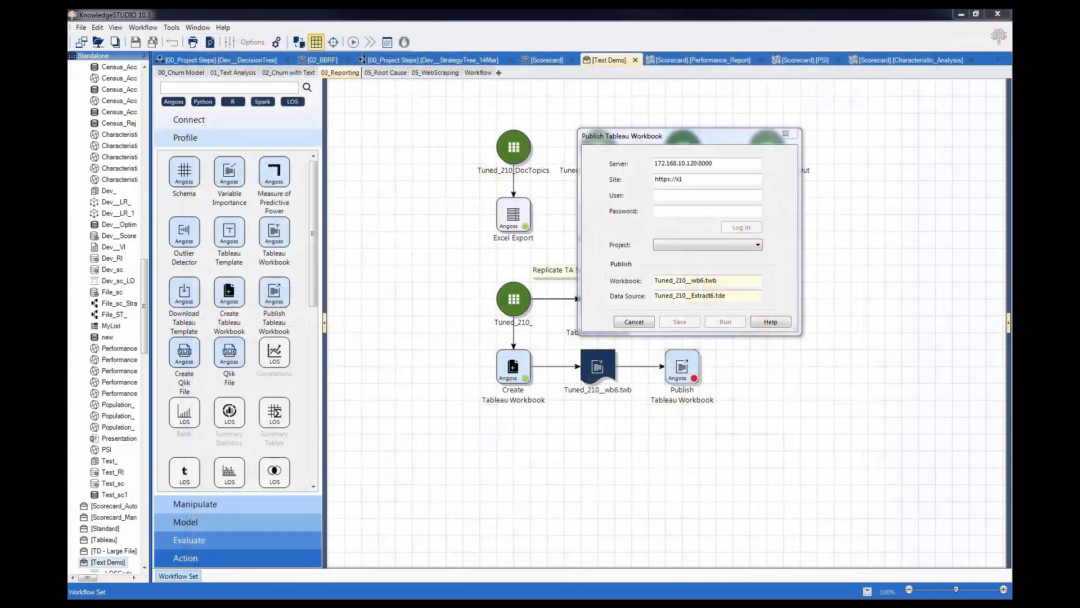
{"action": "left_click", "coordinate": [681, 369]}
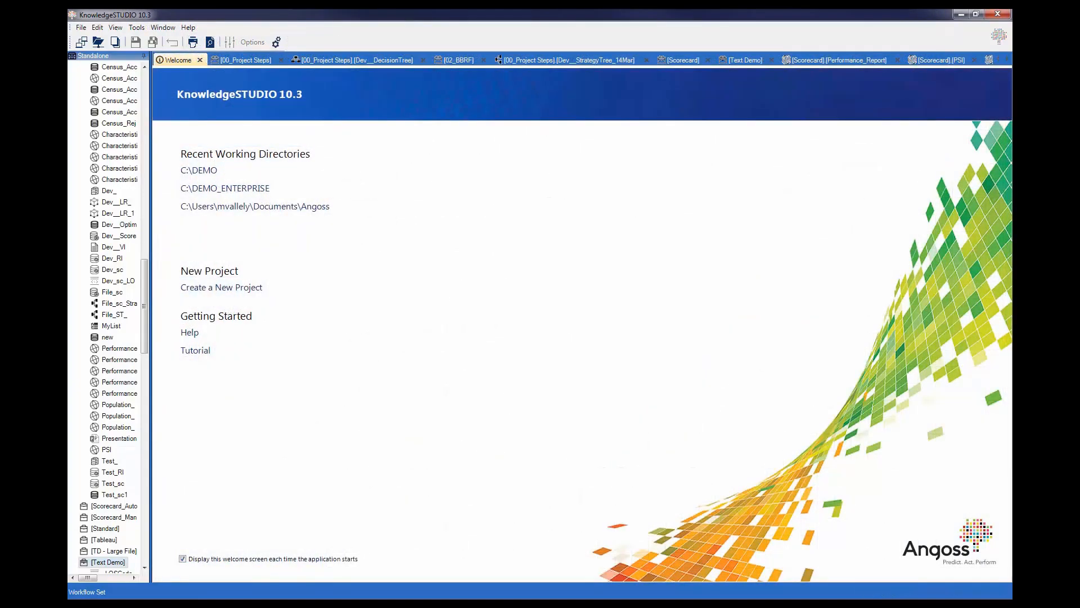
{"action": "left_click", "coordinate": [242, 60]}
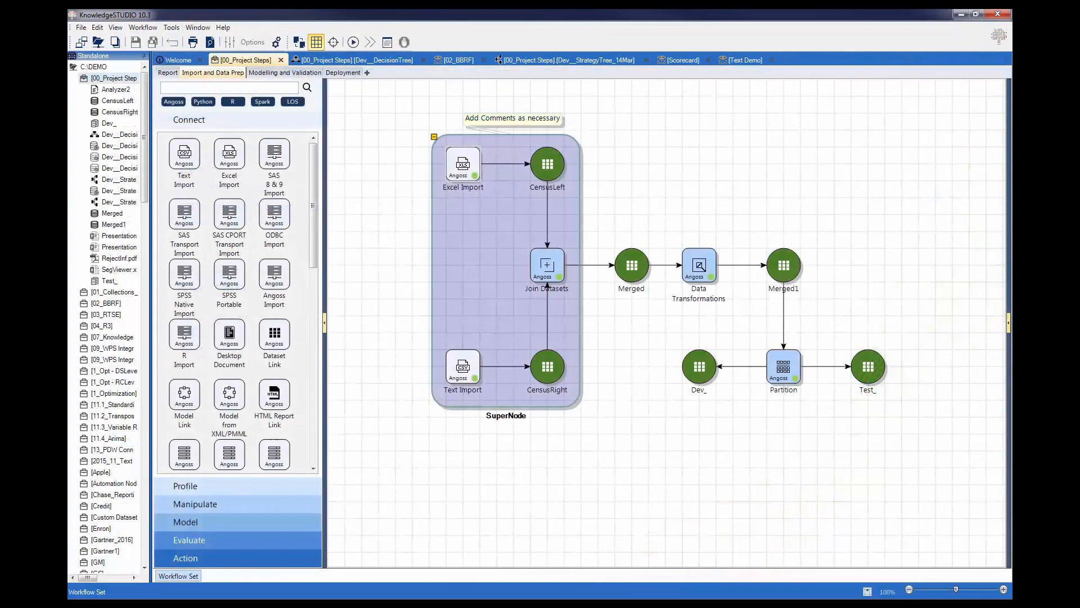
{"action": "left_click", "coordinate": [283, 73]}
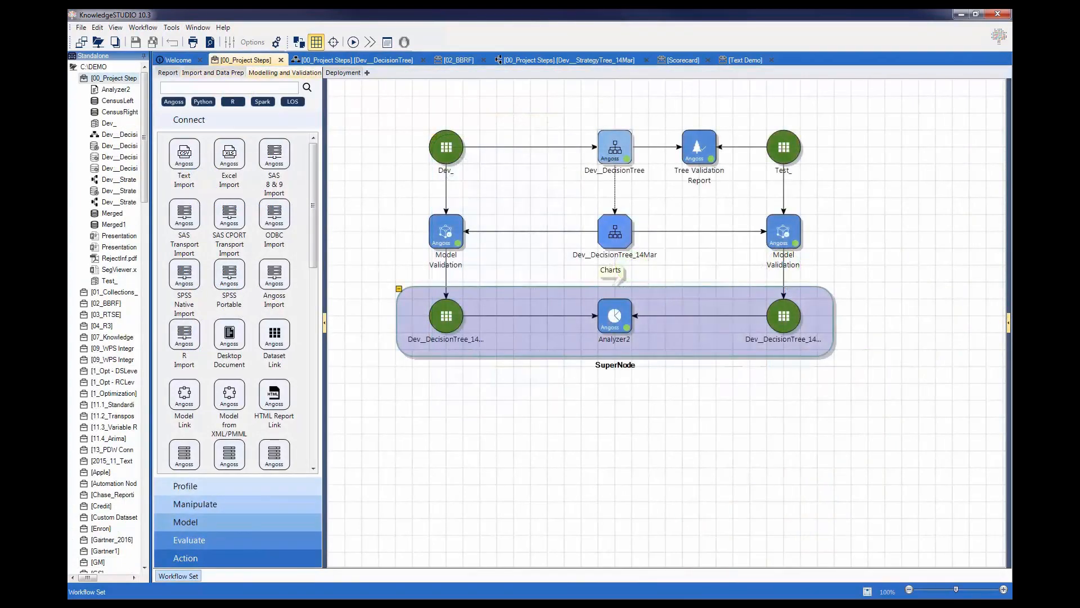